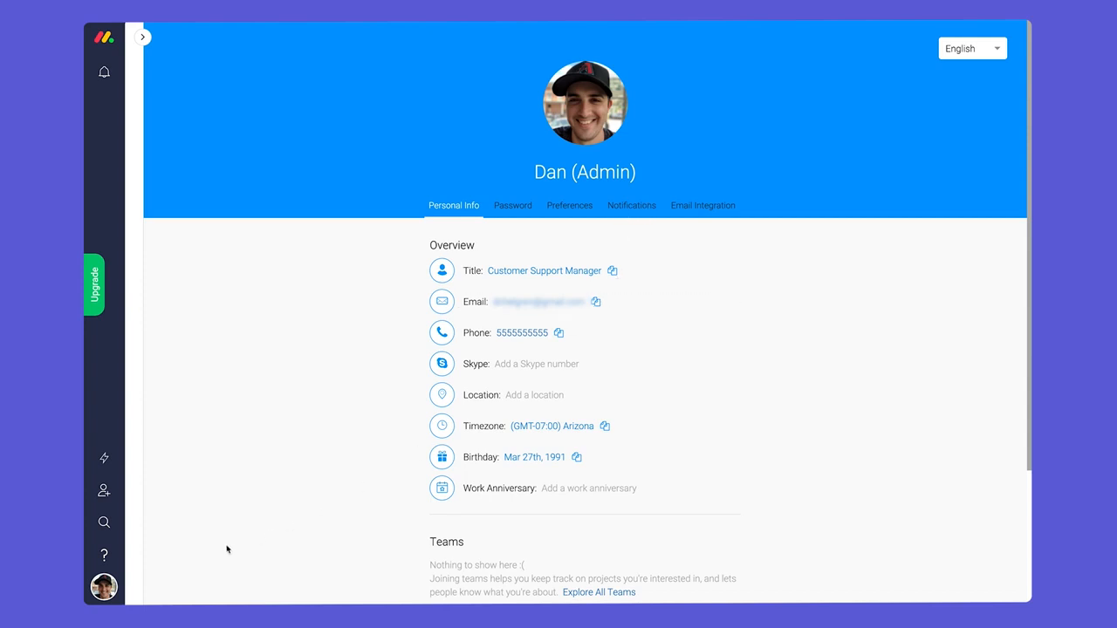
Open the account options menu from the profile avatar in the left sidebar.
click(103, 587)
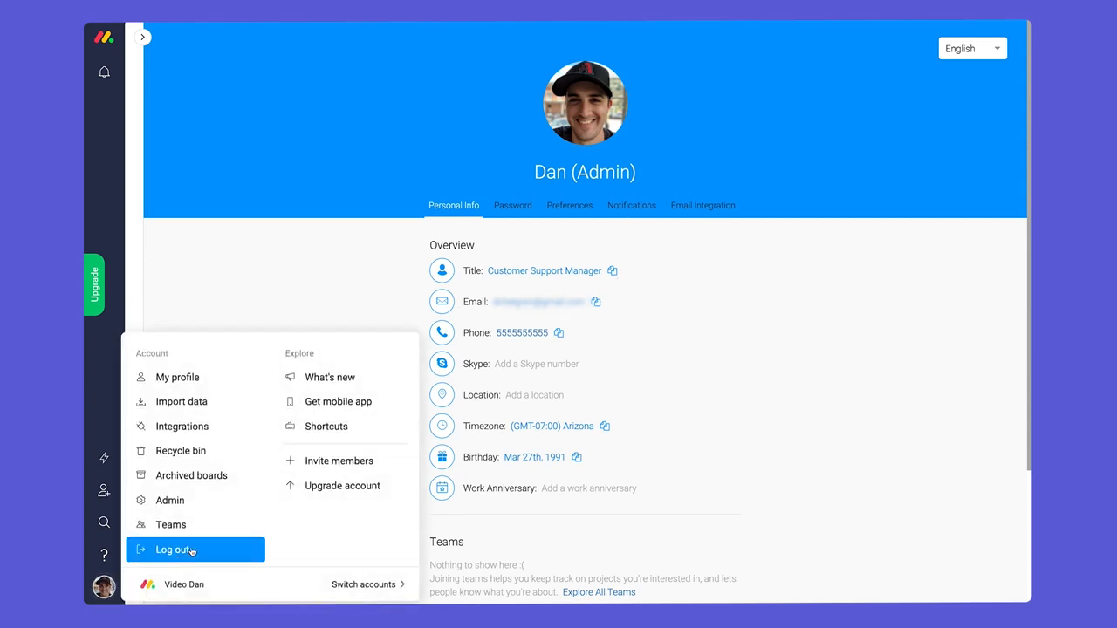
mouse_move(170, 500)
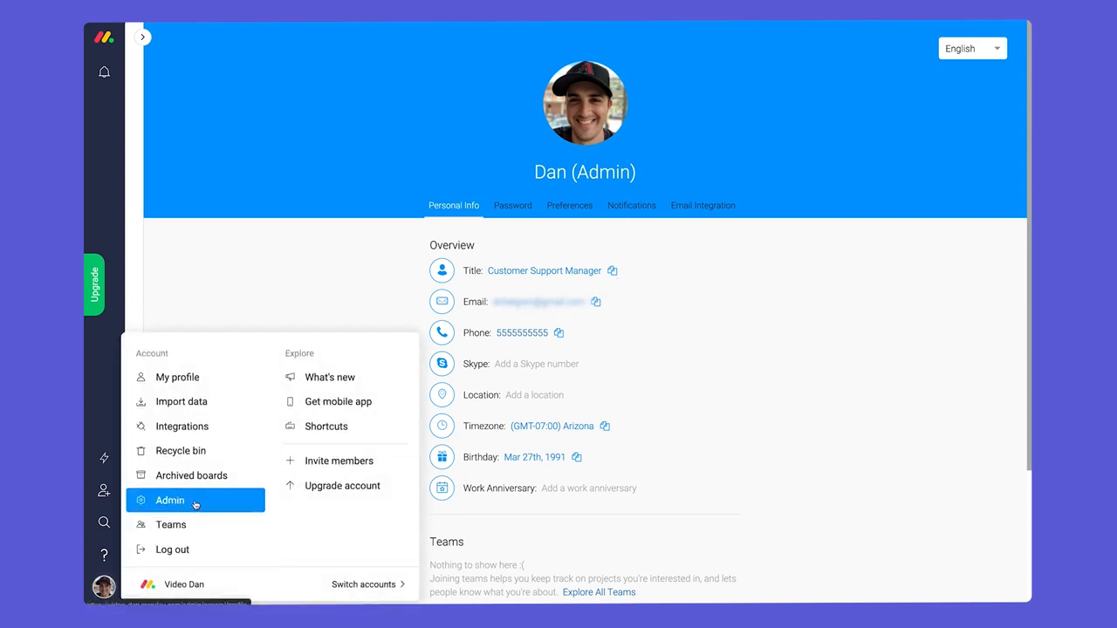
Open Admin settings and review the Users, Billing and Branding pages.
click(169, 499)
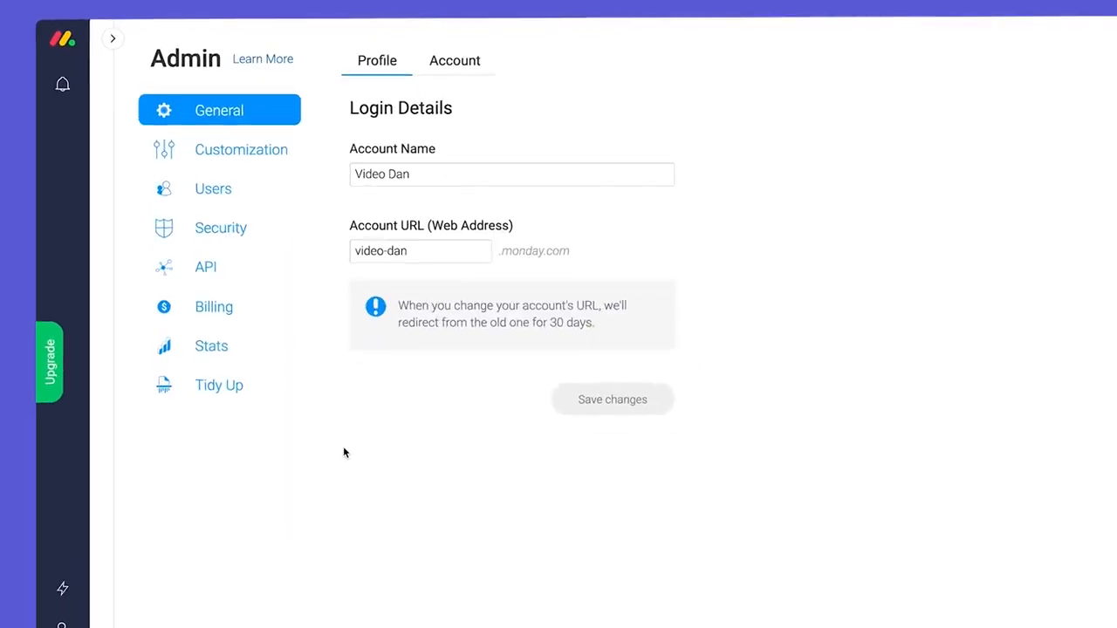
click(213, 188)
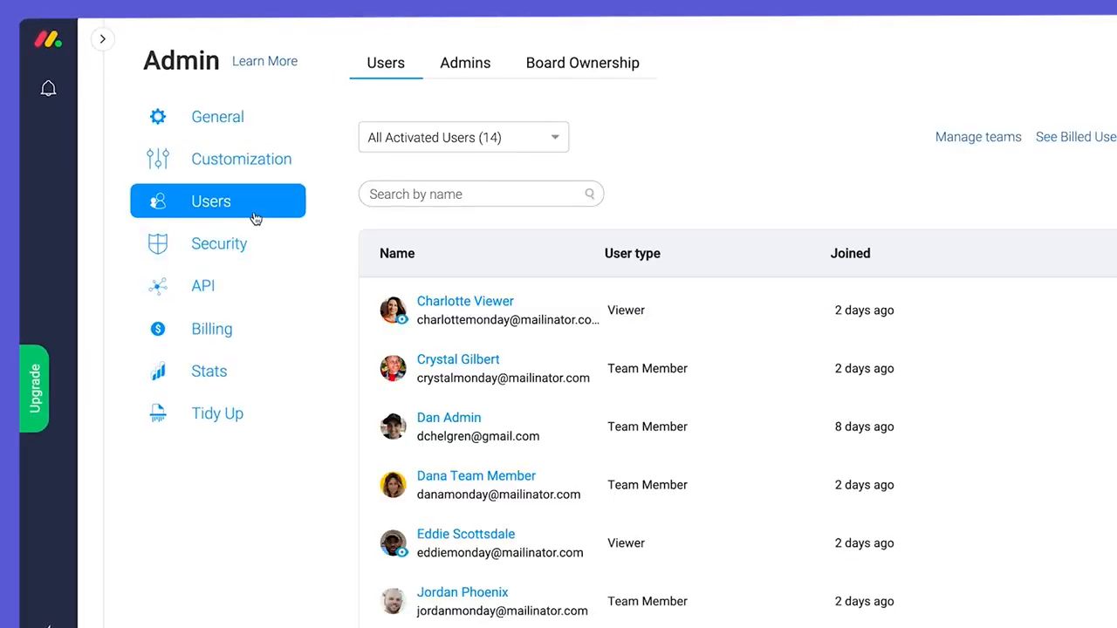
click(211, 329)
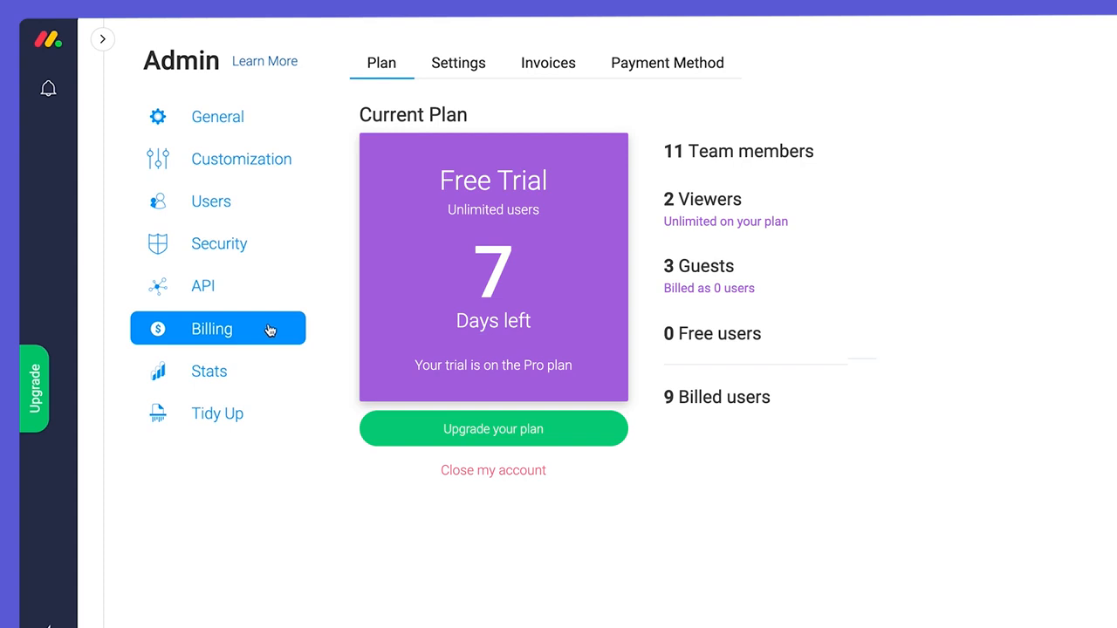
click(241, 158)
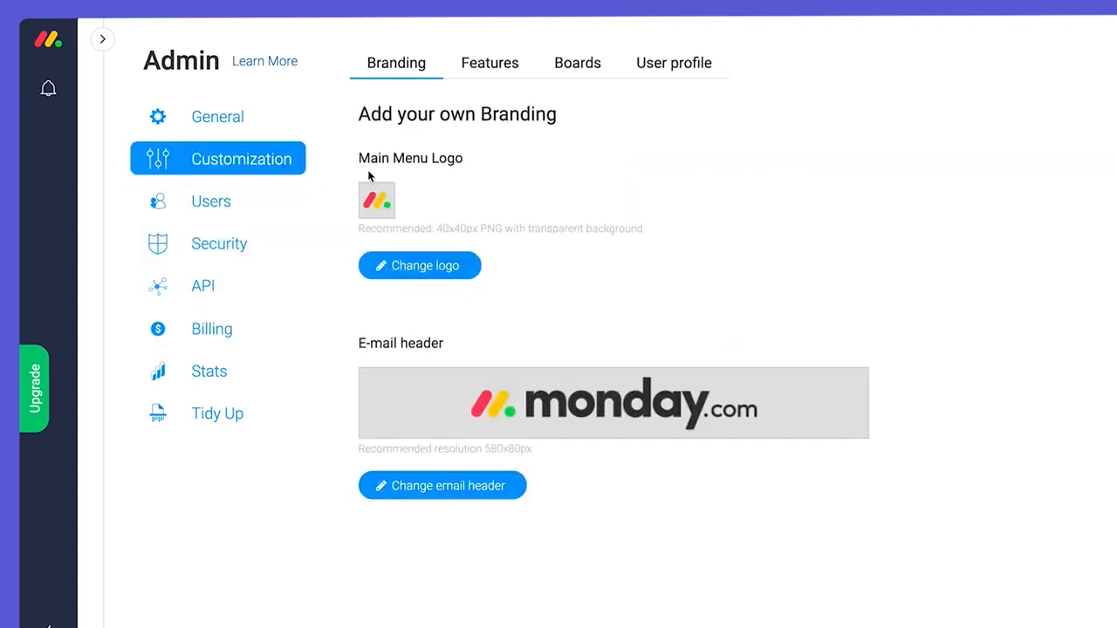
Check default board labels and the Admins team, then switch to the team member account.
click(557, 62)
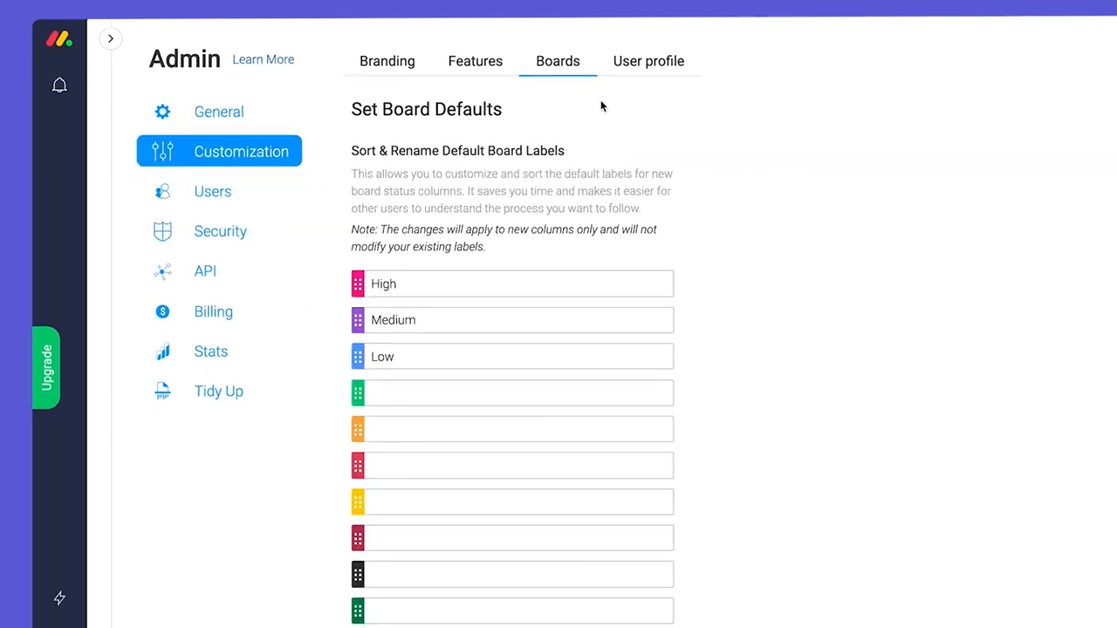
click(212, 192)
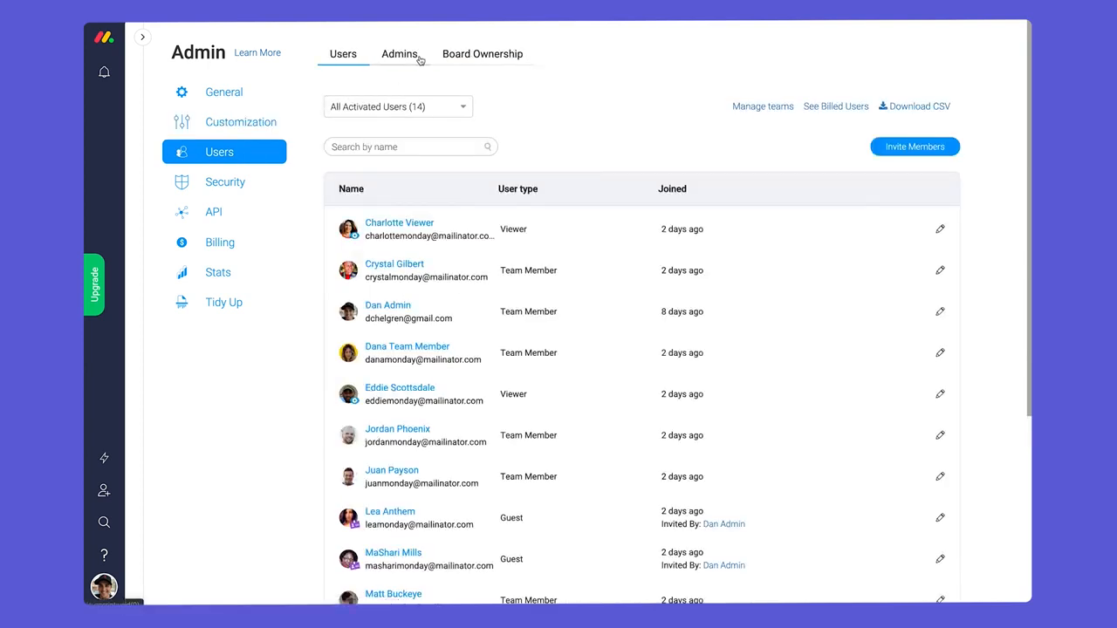
click(399, 53)
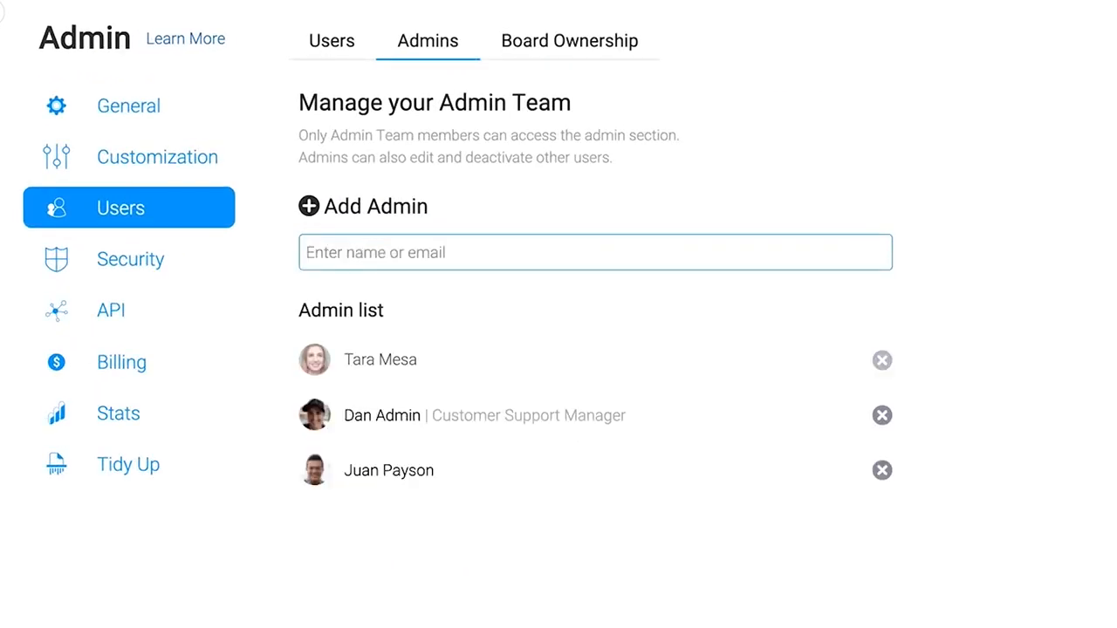
click(881, 470)
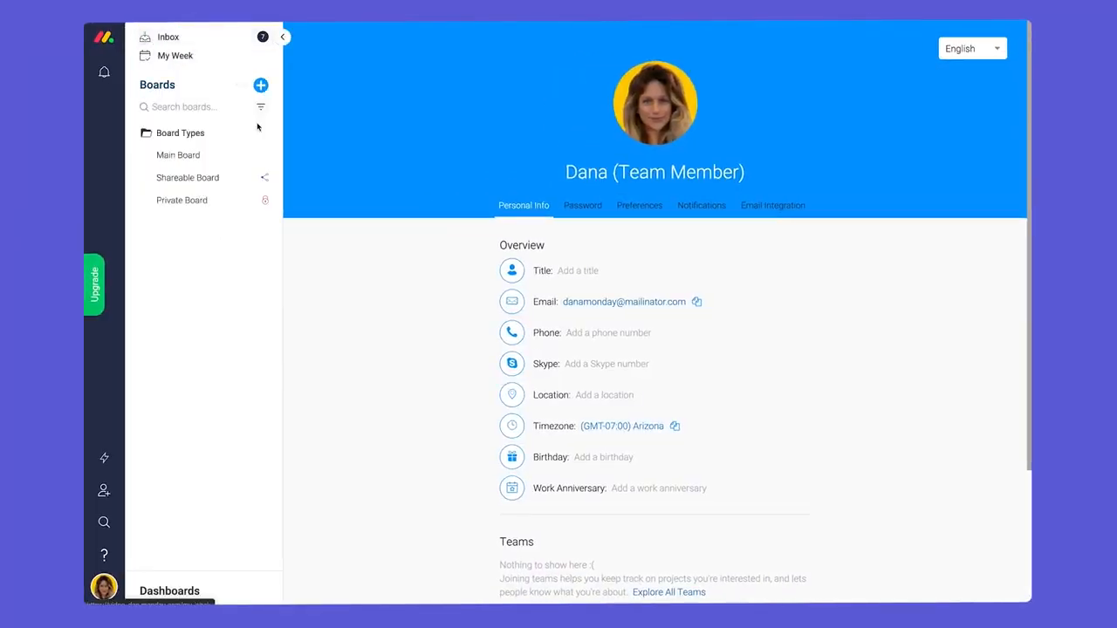
Browse Dana's Main Board, Shareable Board and Private Board, returning to Main Board.
click(178, 155)
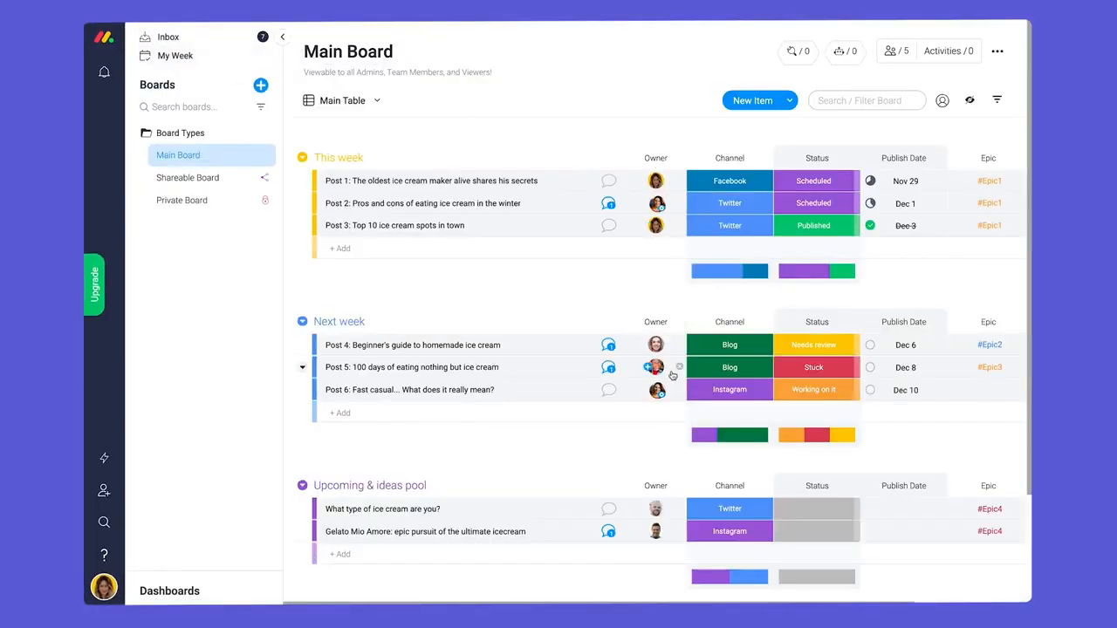
click(187, 177)
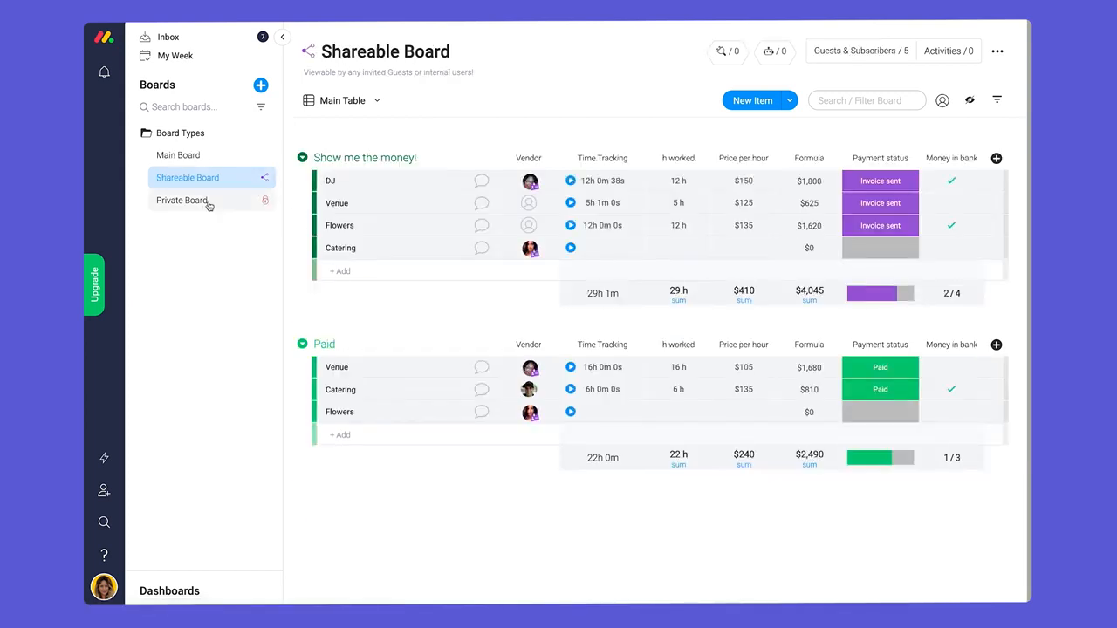
click(181, 200)
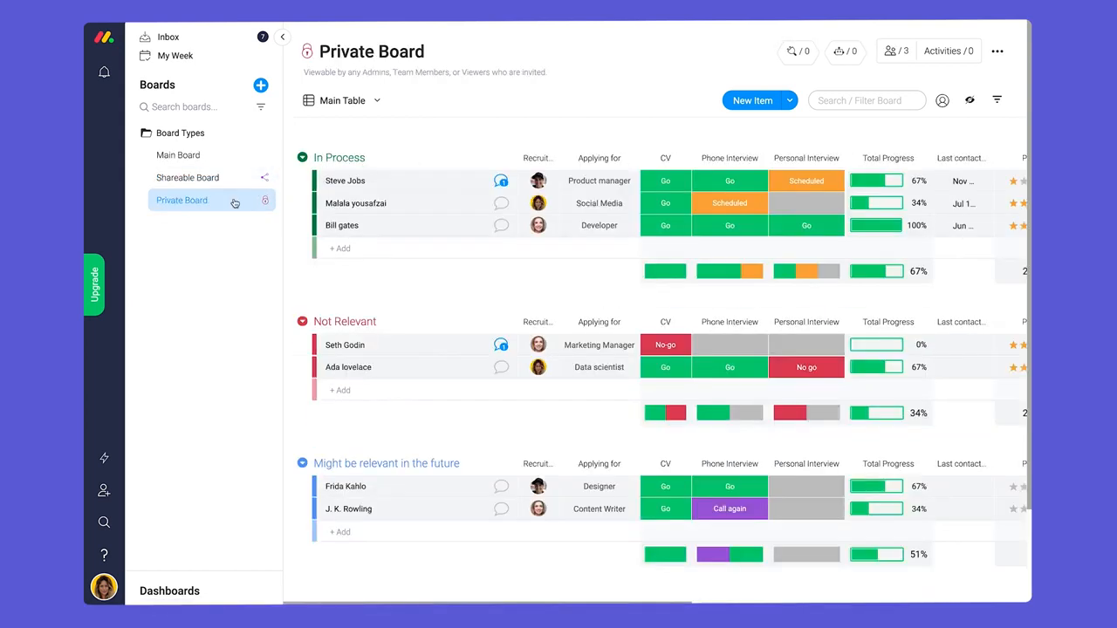
click(178, 154)
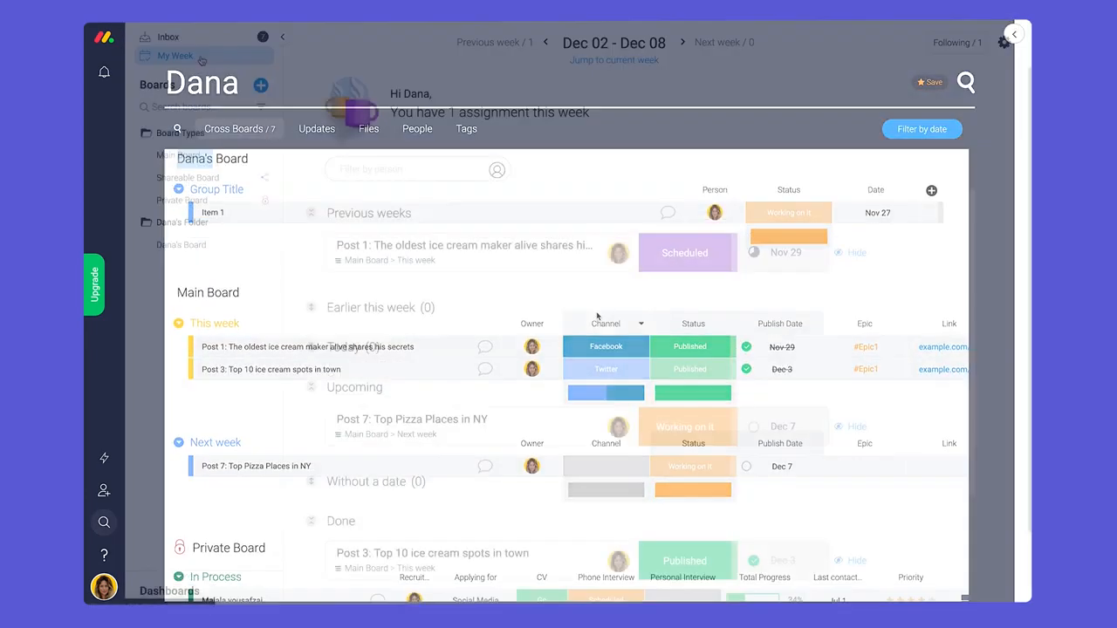
Review Dana's My Week assignments and open one post's card.
click(463, 245)
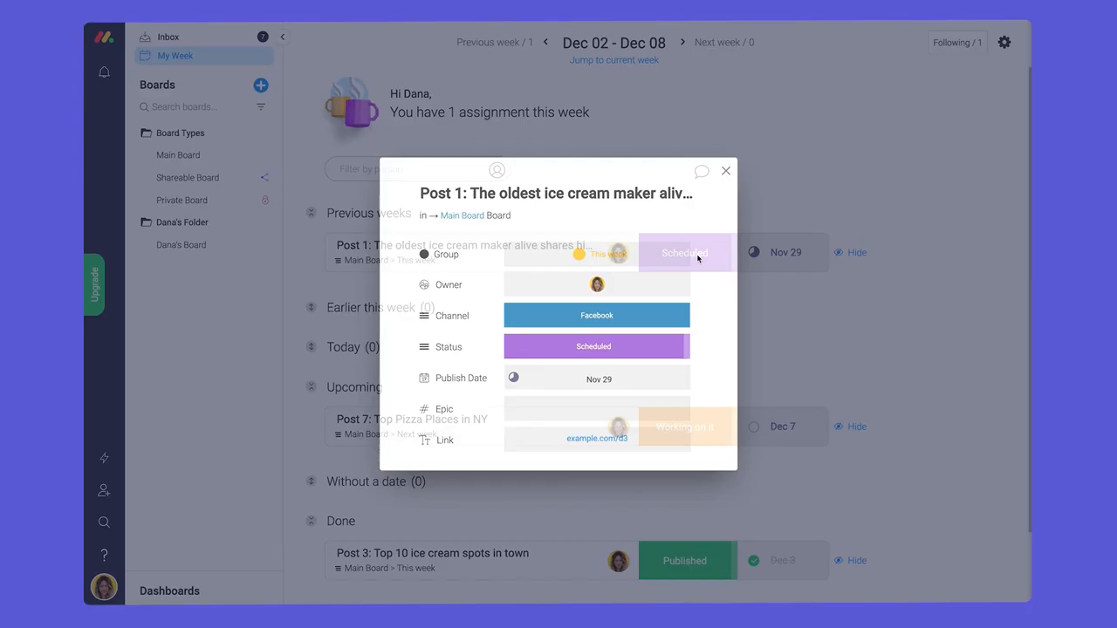
click(596, 346)
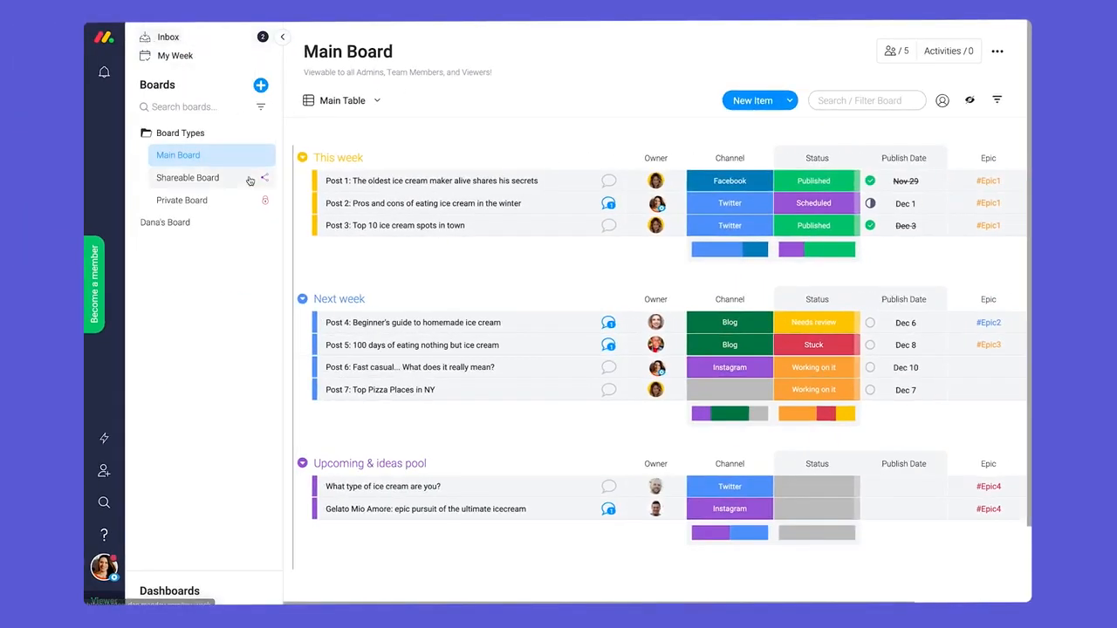
Hide the boards panel to view the viewer's Main Board, then return to admin.
click(609, 203)
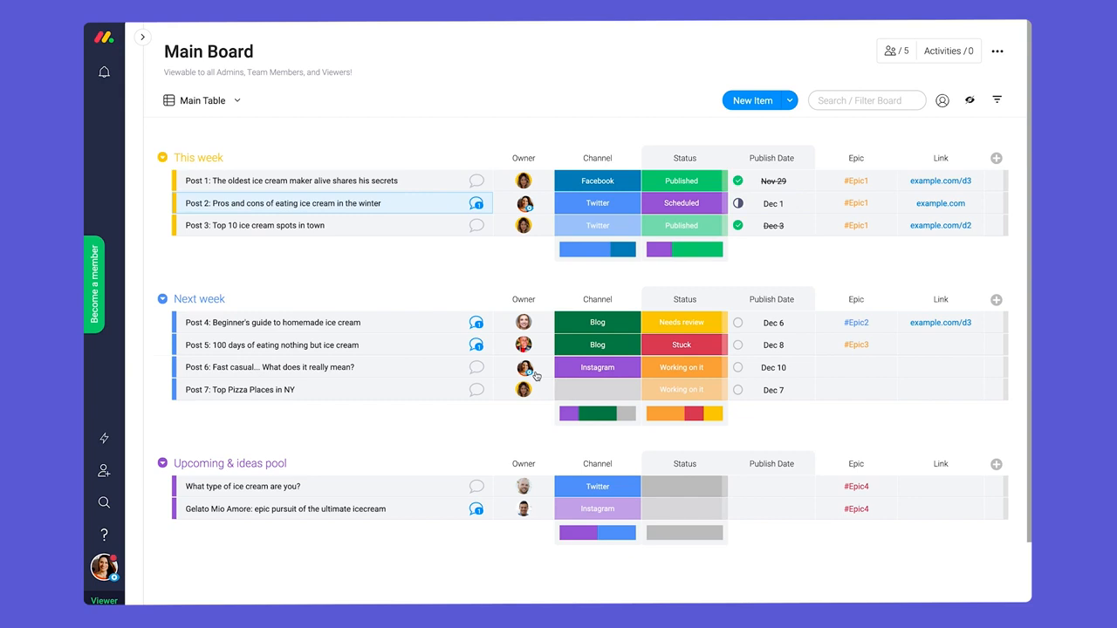
click(104, 491)
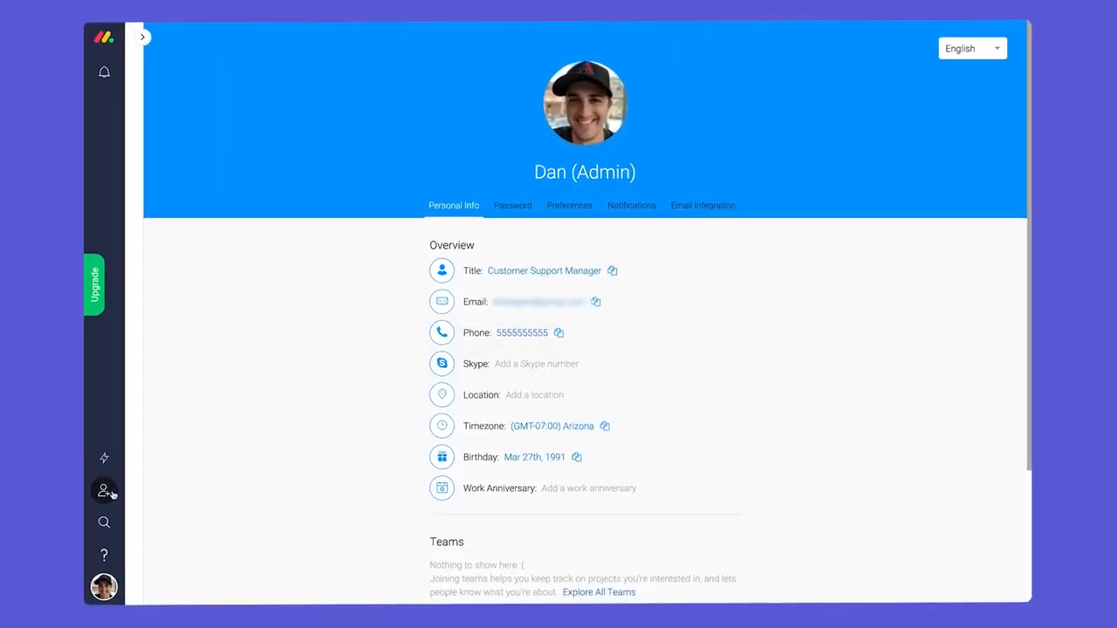
Switch to the guest account's profile, which shows Shareable Board access.
click(104, 490)
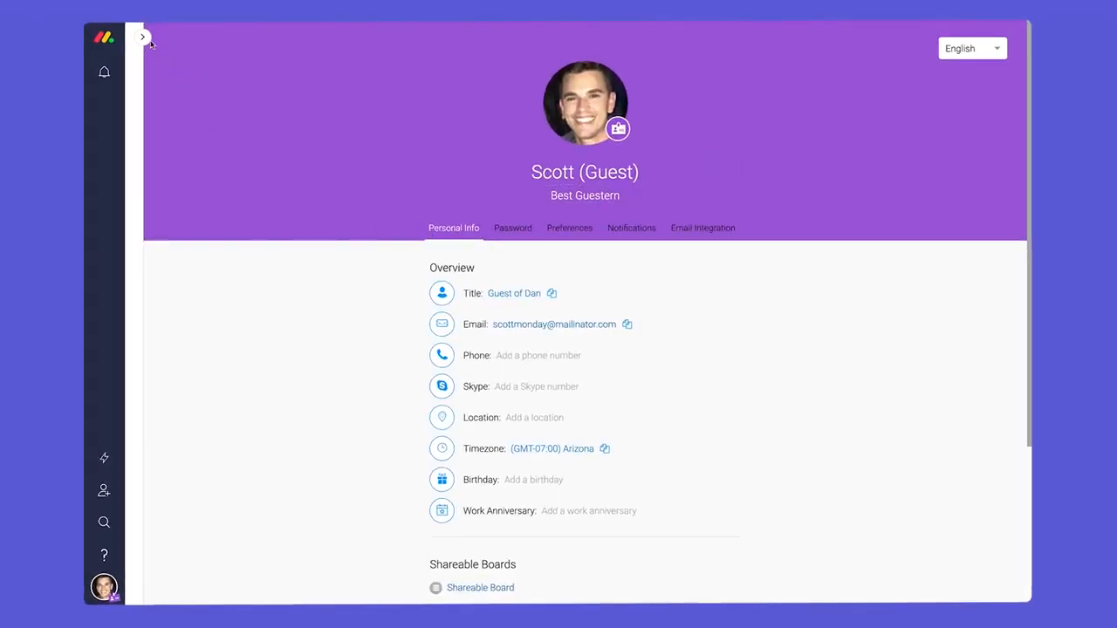
As the guest, open Shareable Board and check Guests & Subscribers, then return to admin.
click(142, 37)
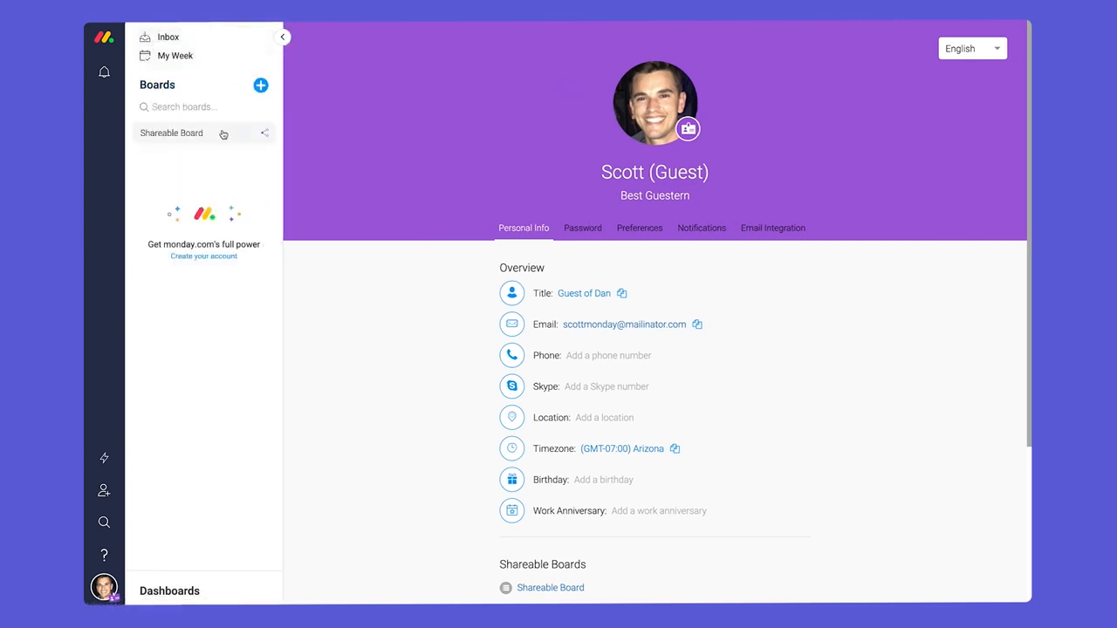
click(171, 133)
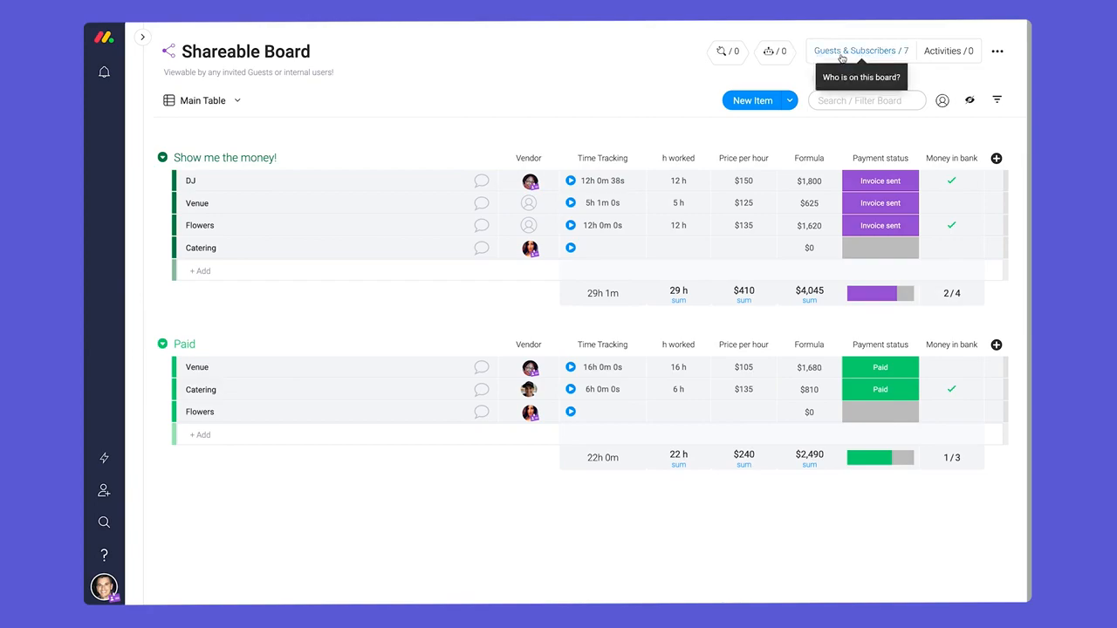
click(855, 51)
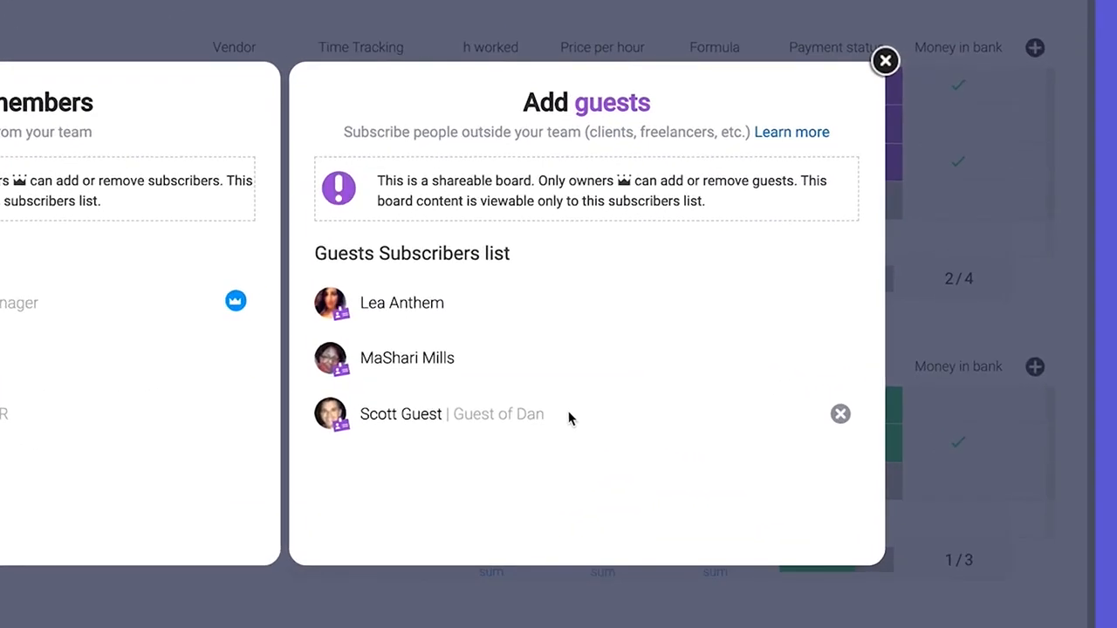
click(885, 61)
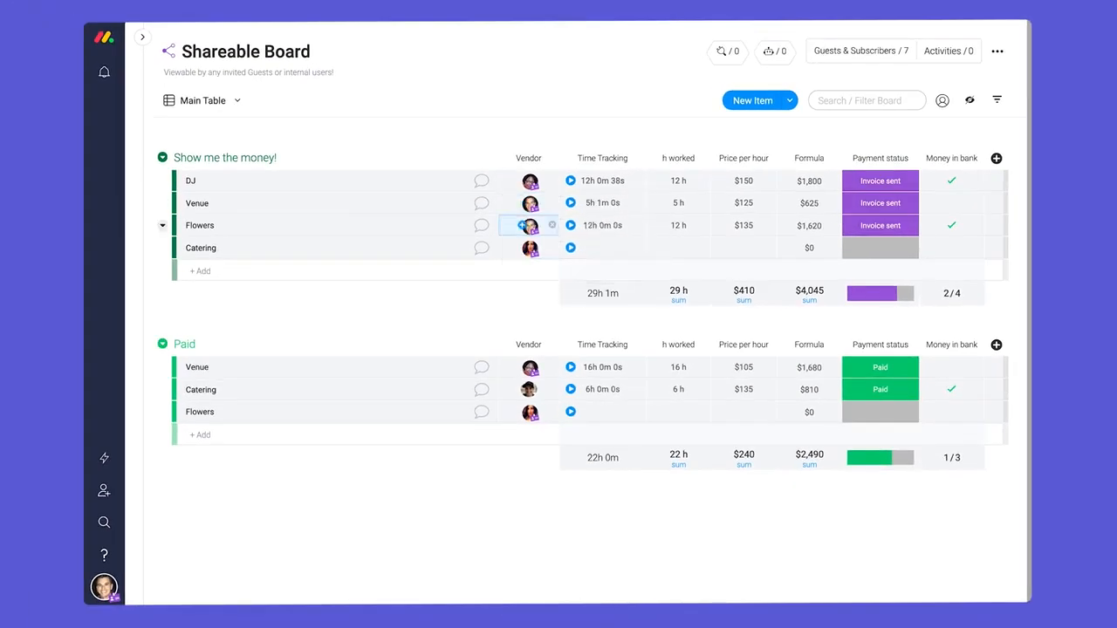
click(103, 587)
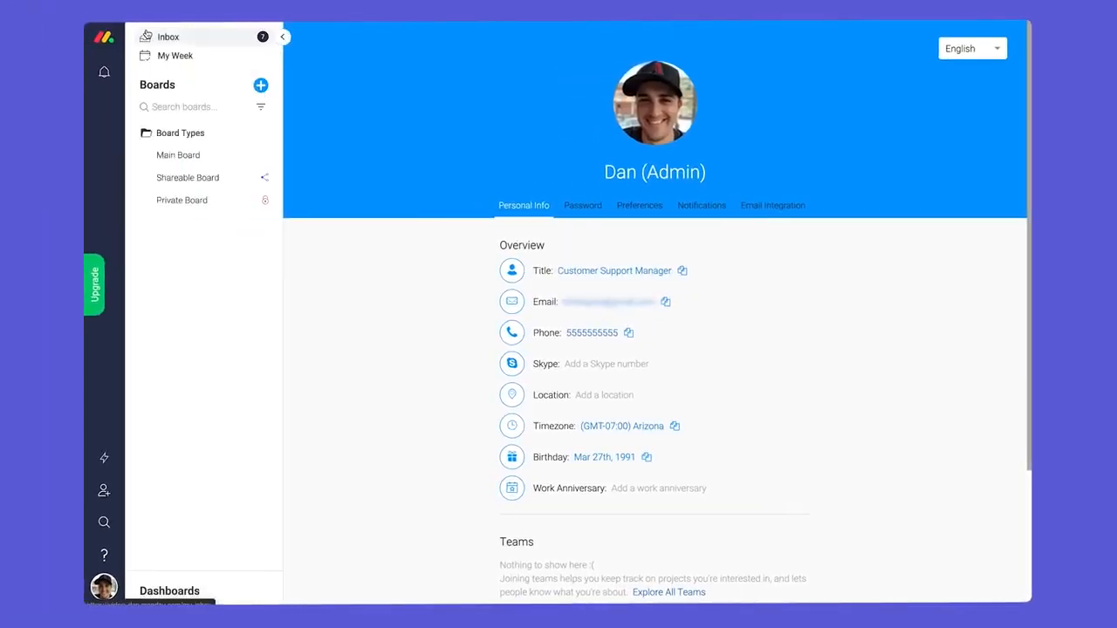
Open the Main Board and check its five team subscribers in the members dialog.
click(178, 154)
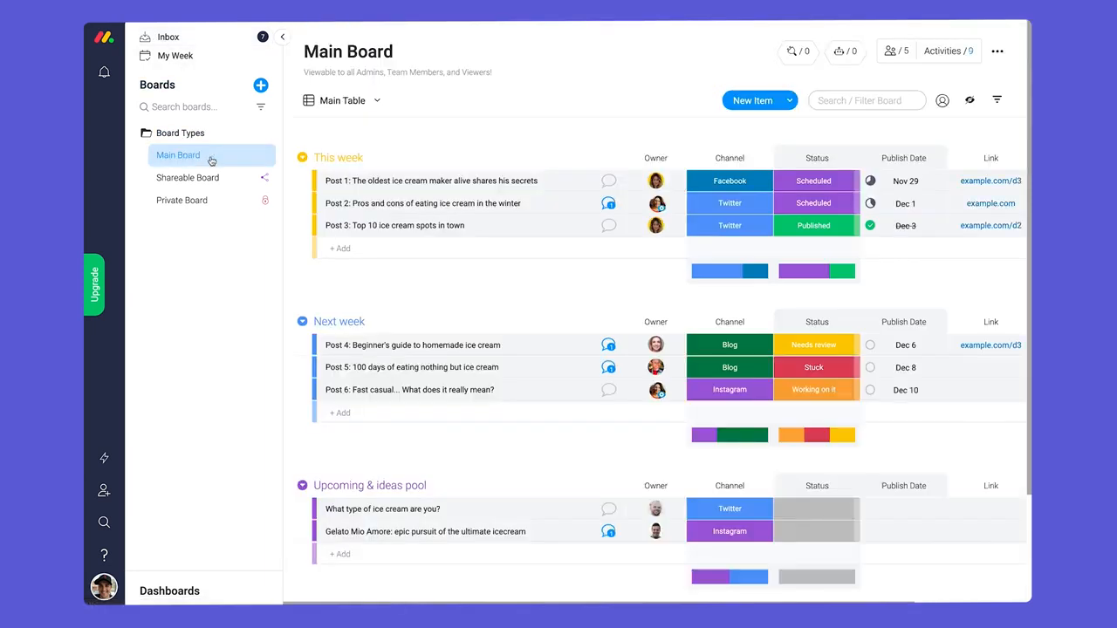
mouse_move(892, 51)
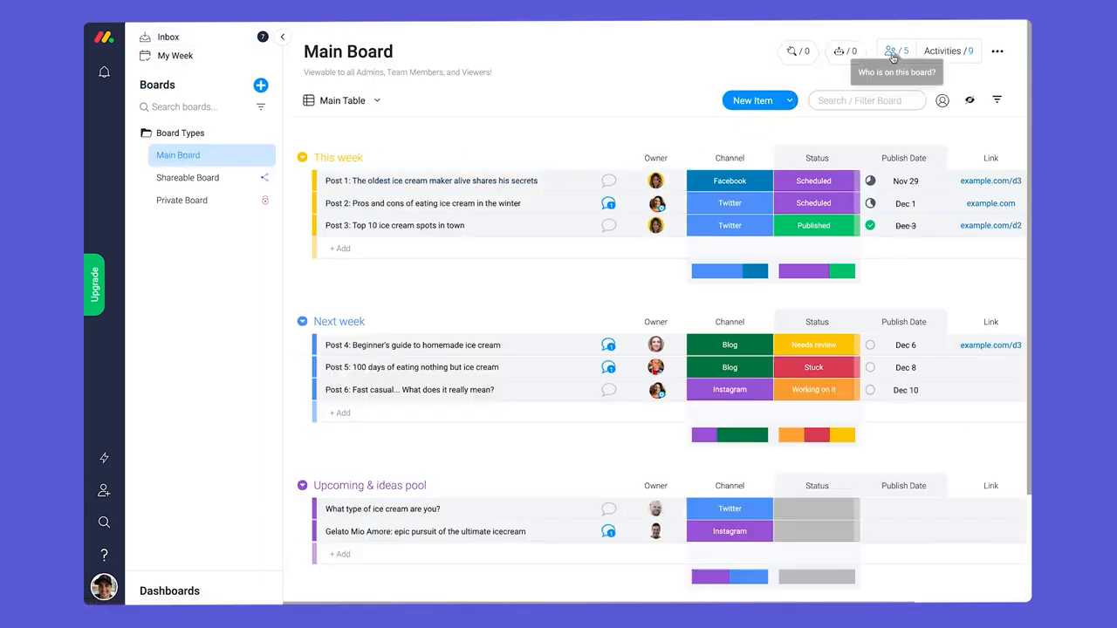
click(891, 50)
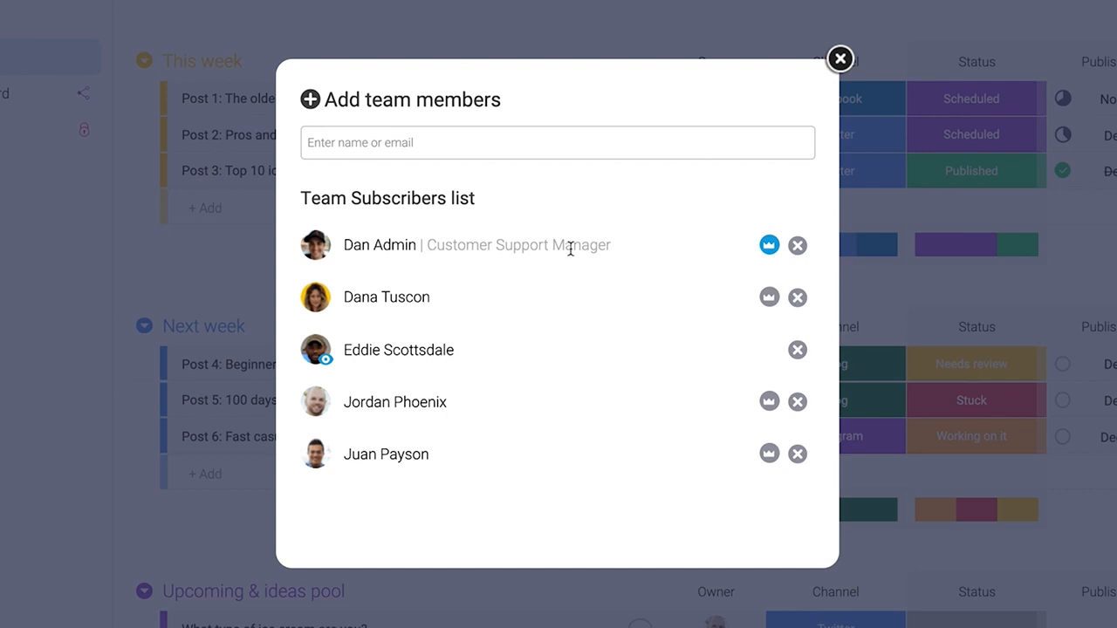
mouse_move(471, 403)
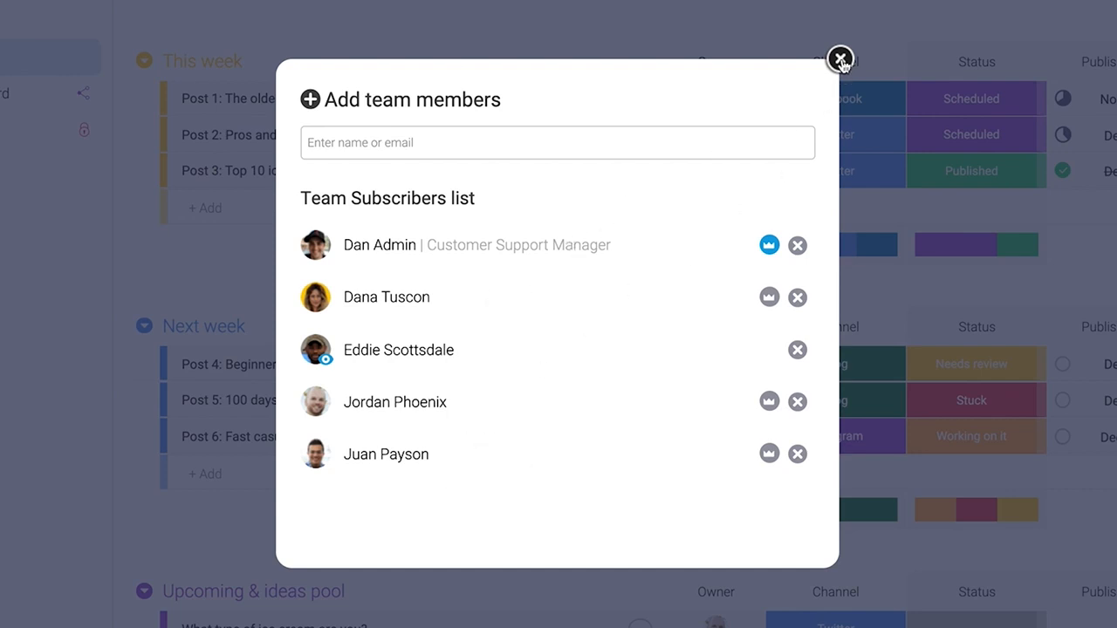
click(840, 58)
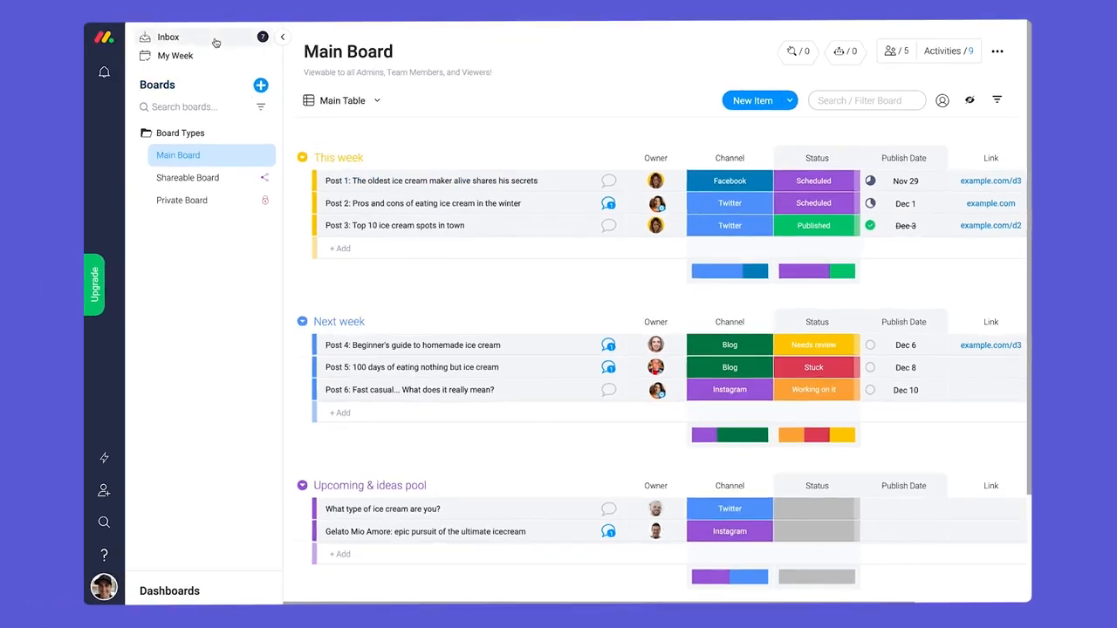
Crown Dana Tuscon as a Main Board owner alongside Dan Admin.
click(167, 36)
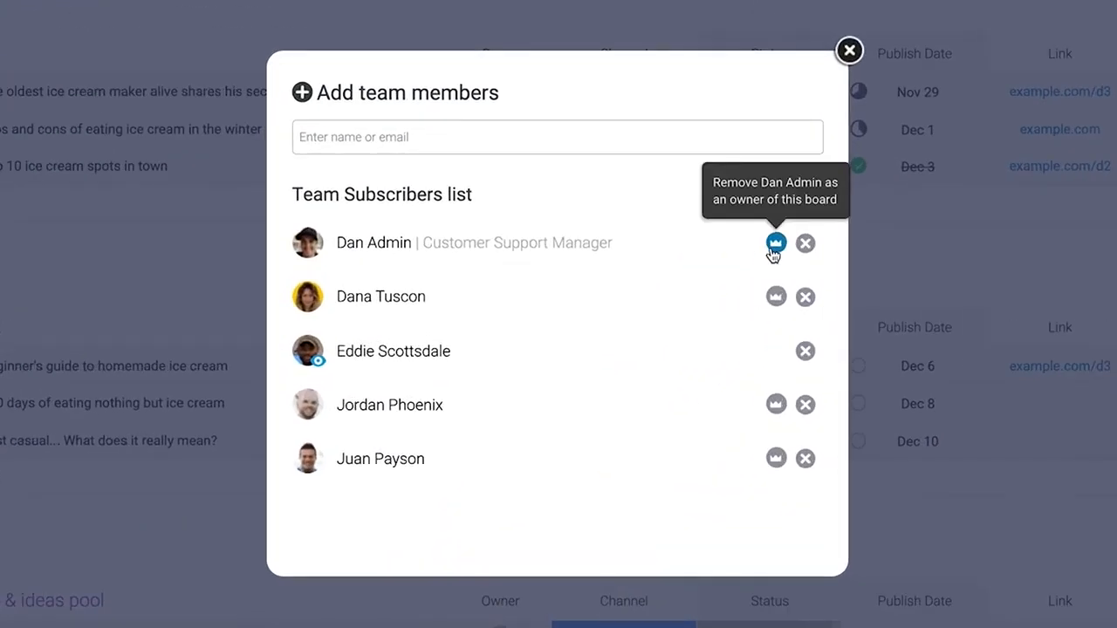
mouse_move(704, 274)
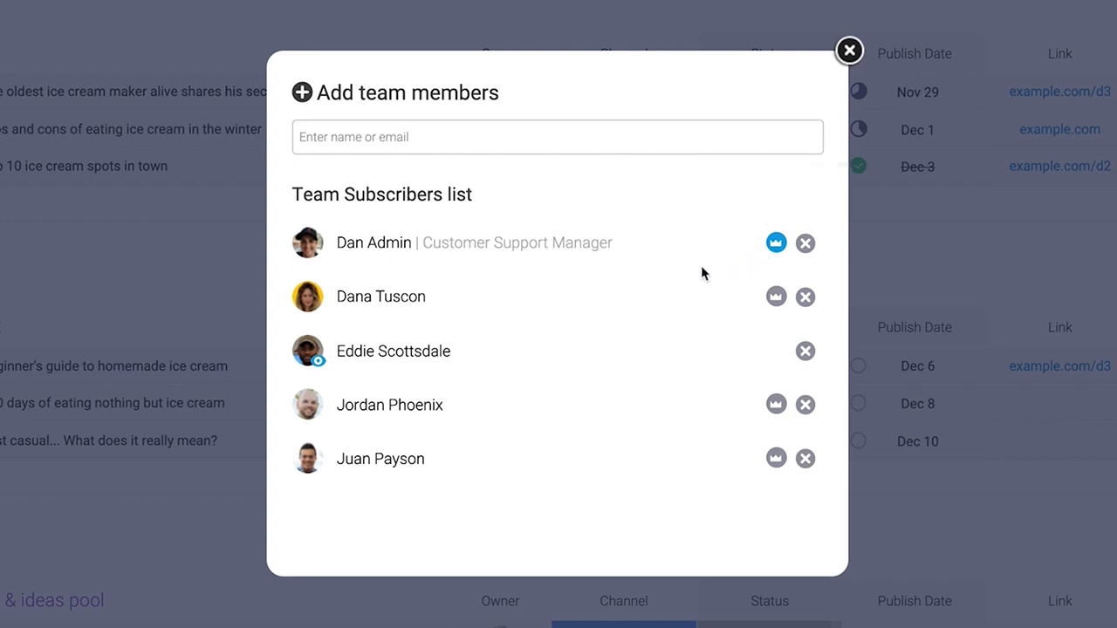
mouse_move(672, 281)
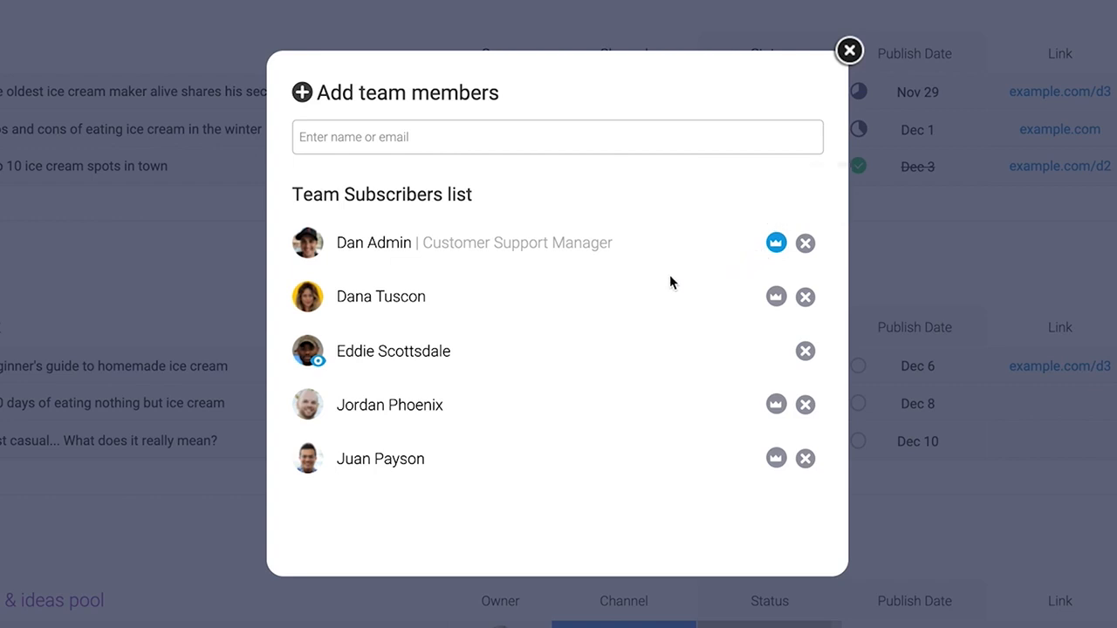
mouse_move(776, 296)
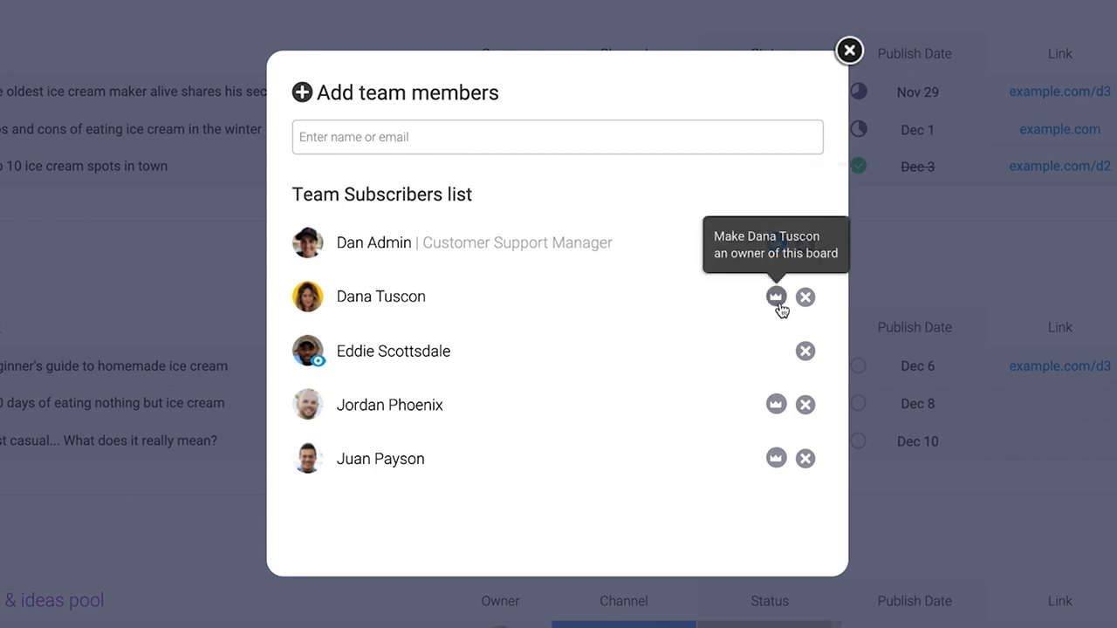
click(776, 297)
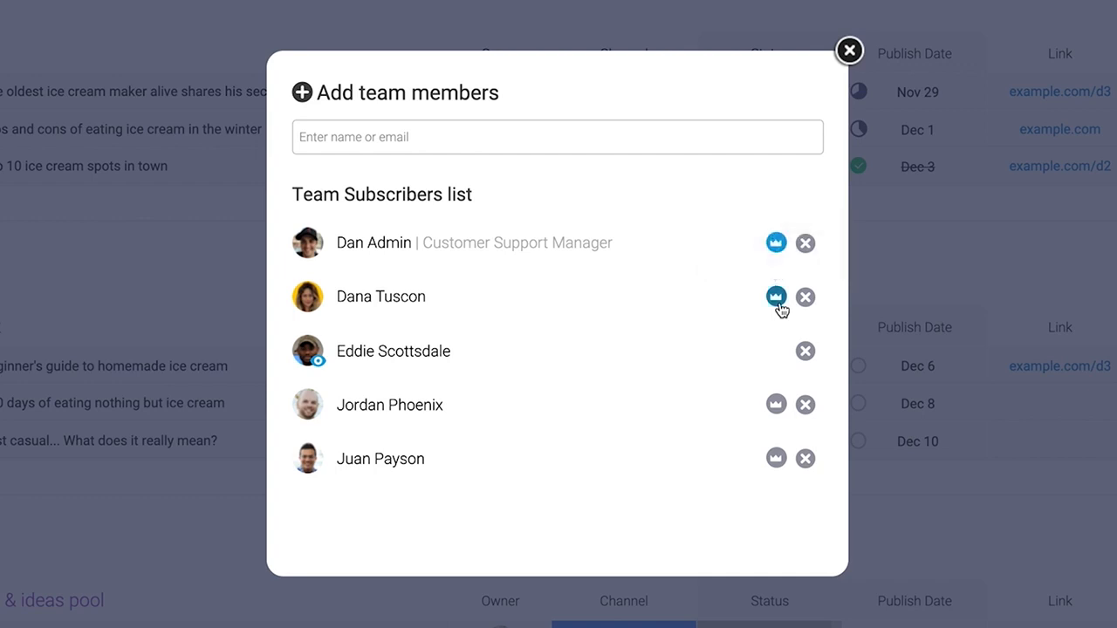
click(776, 295)
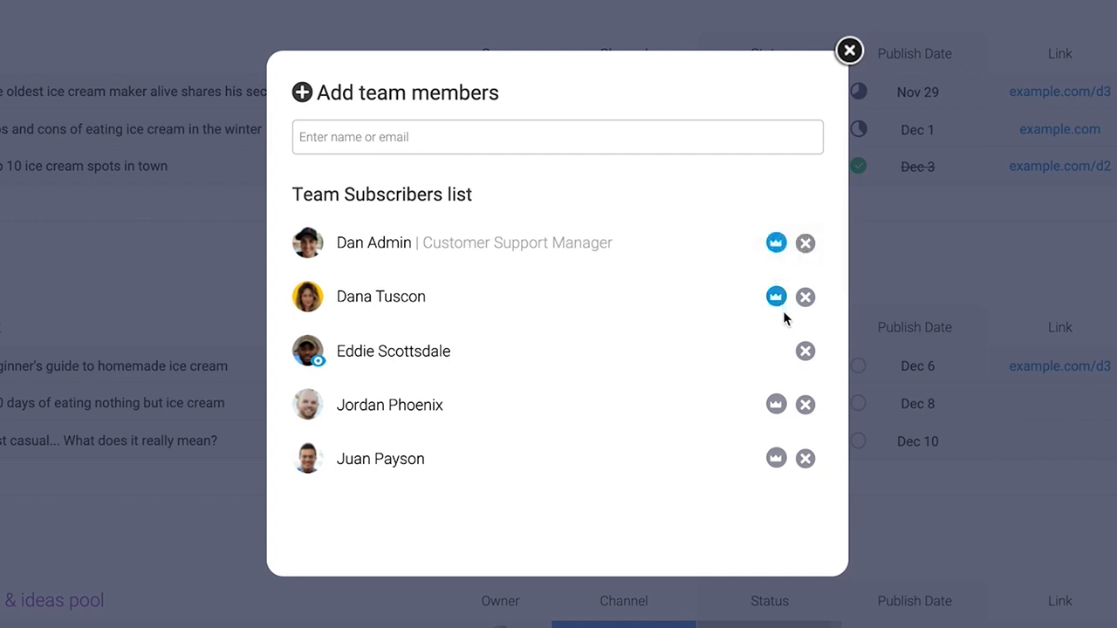
click(849, 49)
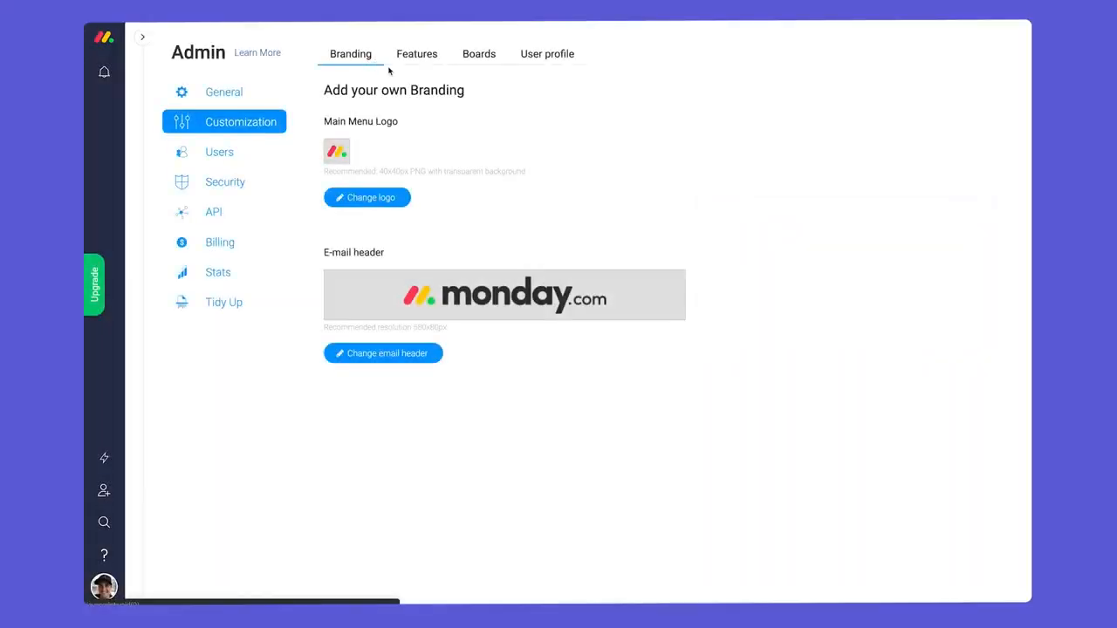
mouse_move(451, 173)
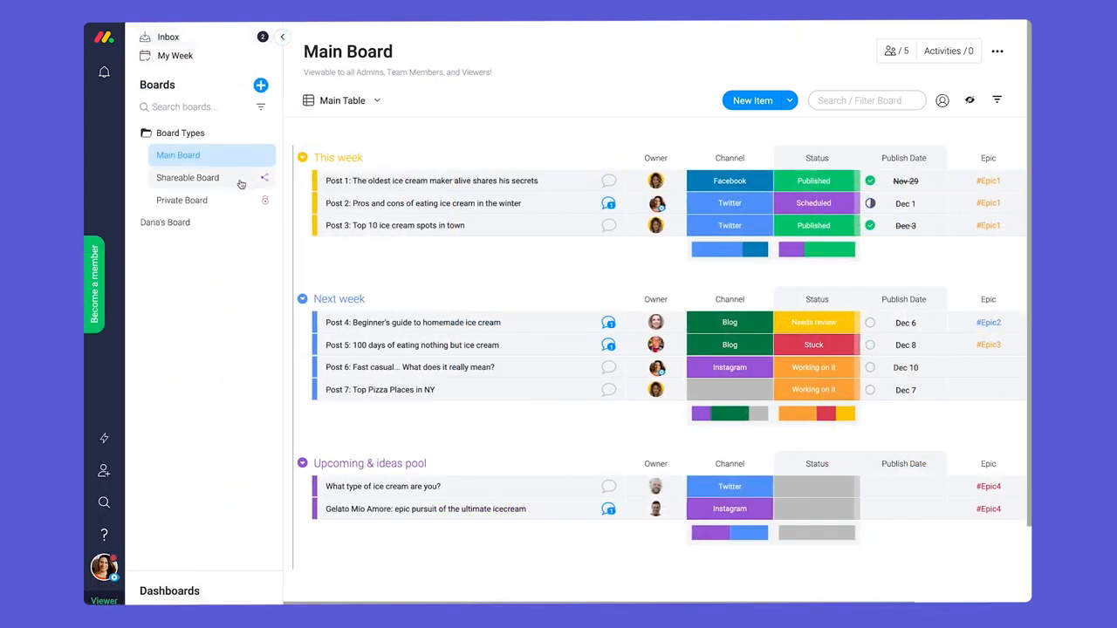
On the Shareable Board, post 'Looks great! Excited to get started.' on the Venue item.
click(182, 200)
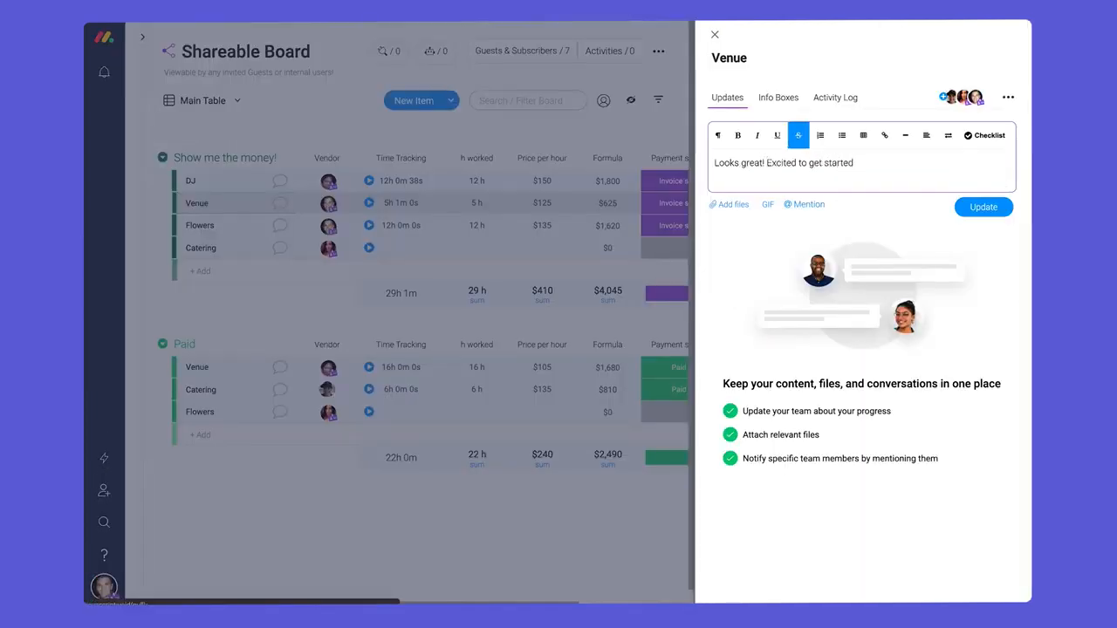
click(983, 207)
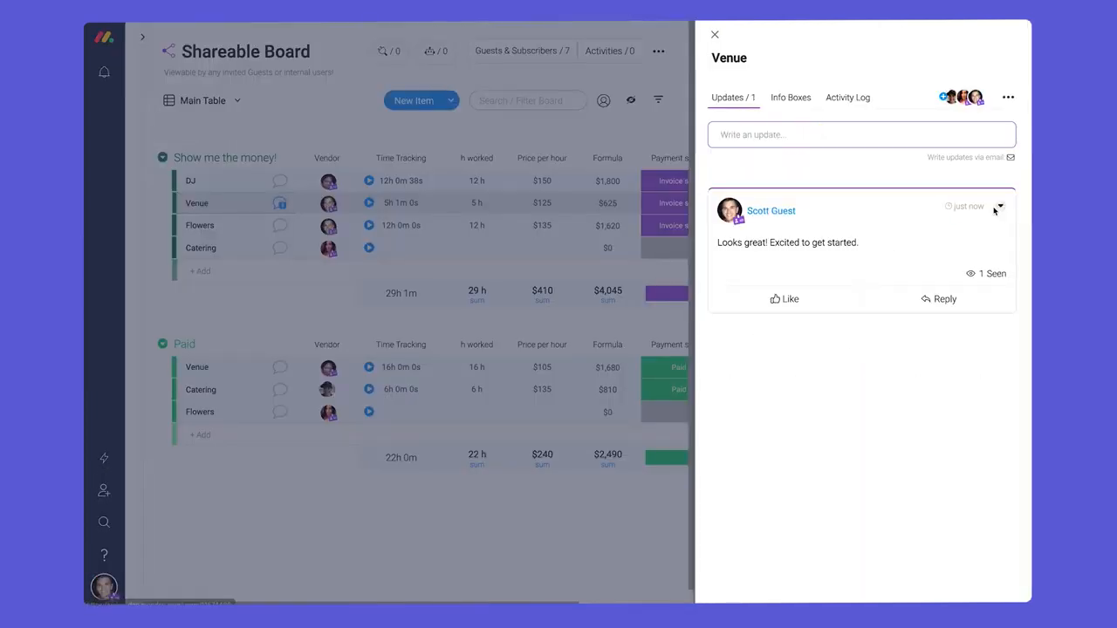